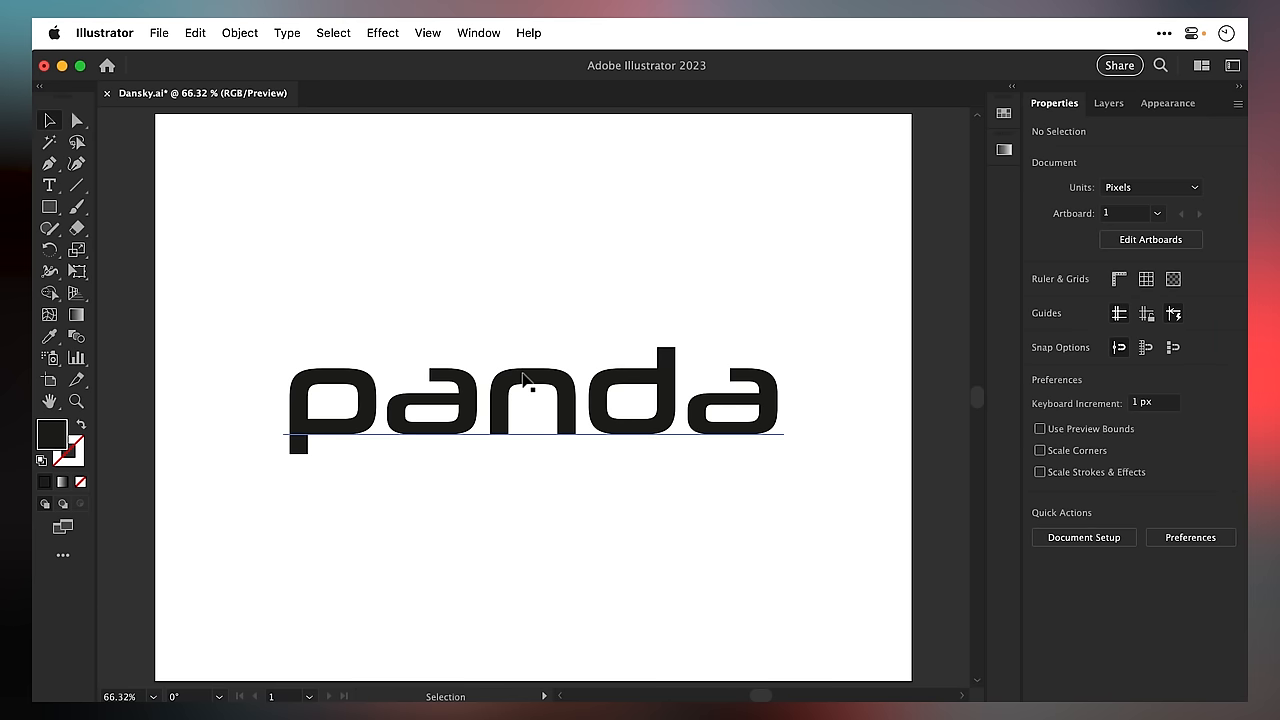
# - Select the panda text and close the Swatches panel to clear its black fill
pyautogui.click(528, 395)
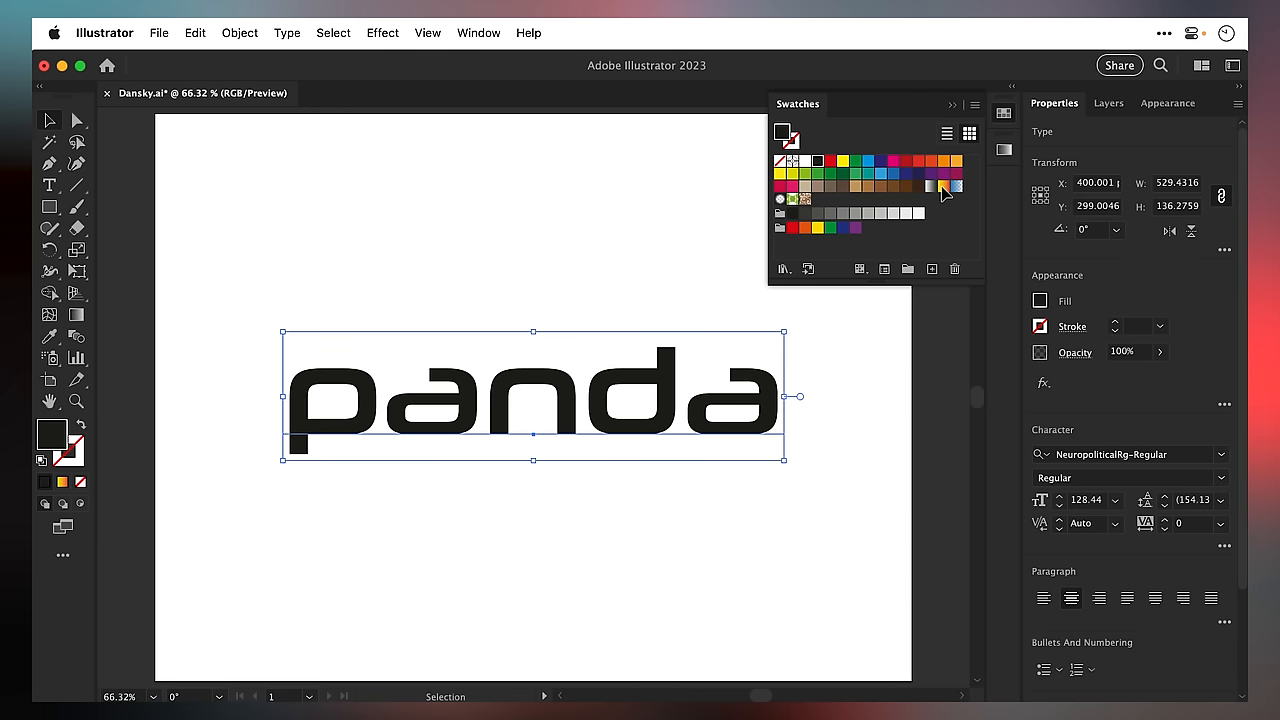
pyautogui.click(971, 104)
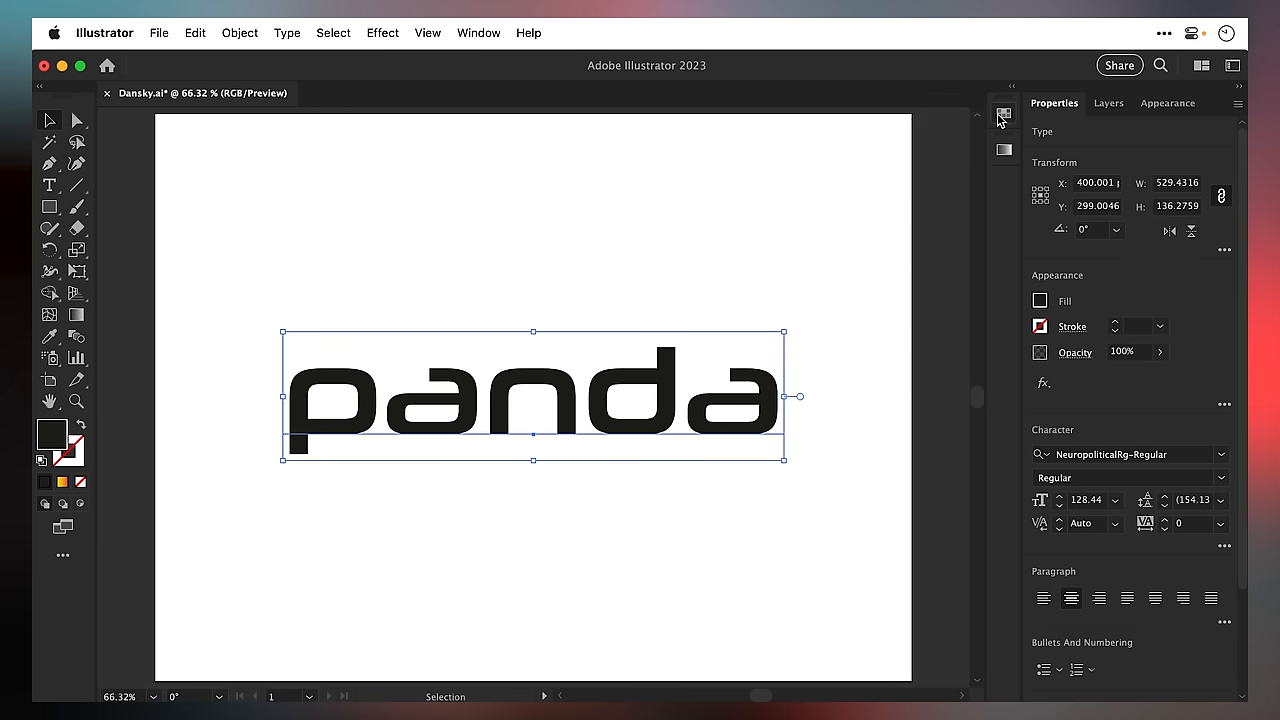
pyautogui.moveTo(79, 484)
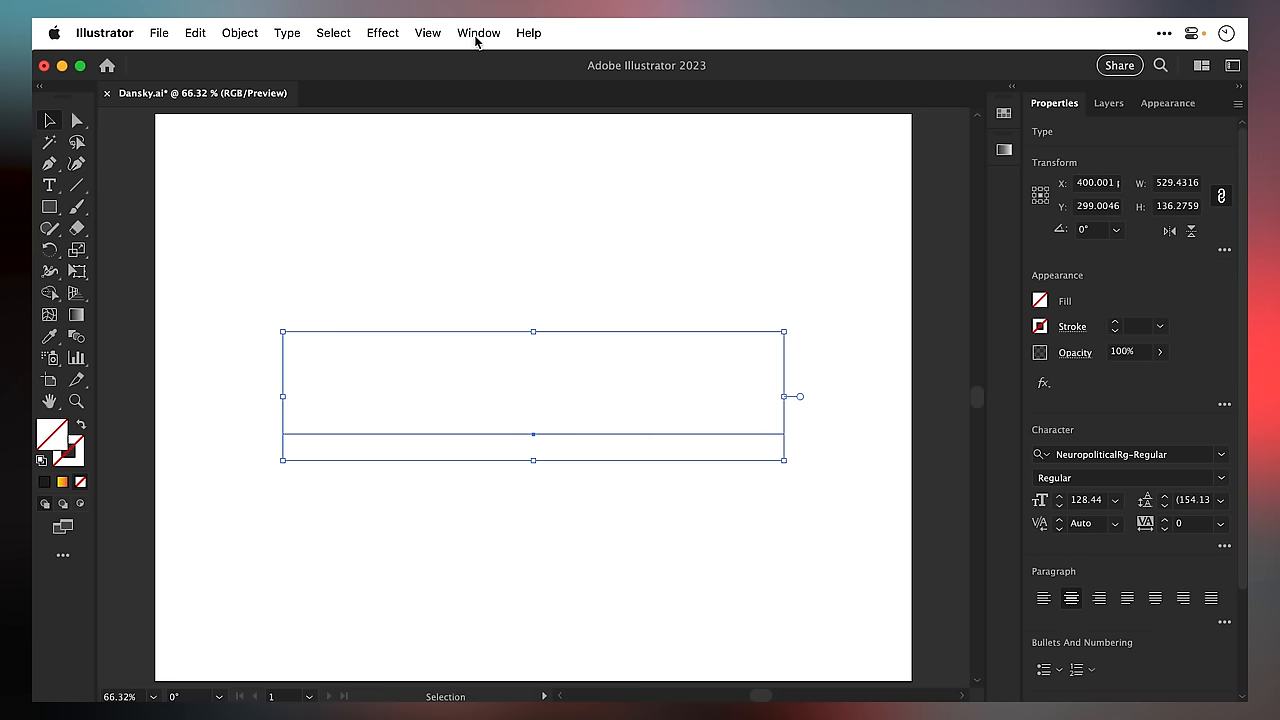
# - Add a new fill to the panda text in the Appearance panel and apply the yellow-orange-red gradient swatch
pyautogui.click(476, 33)
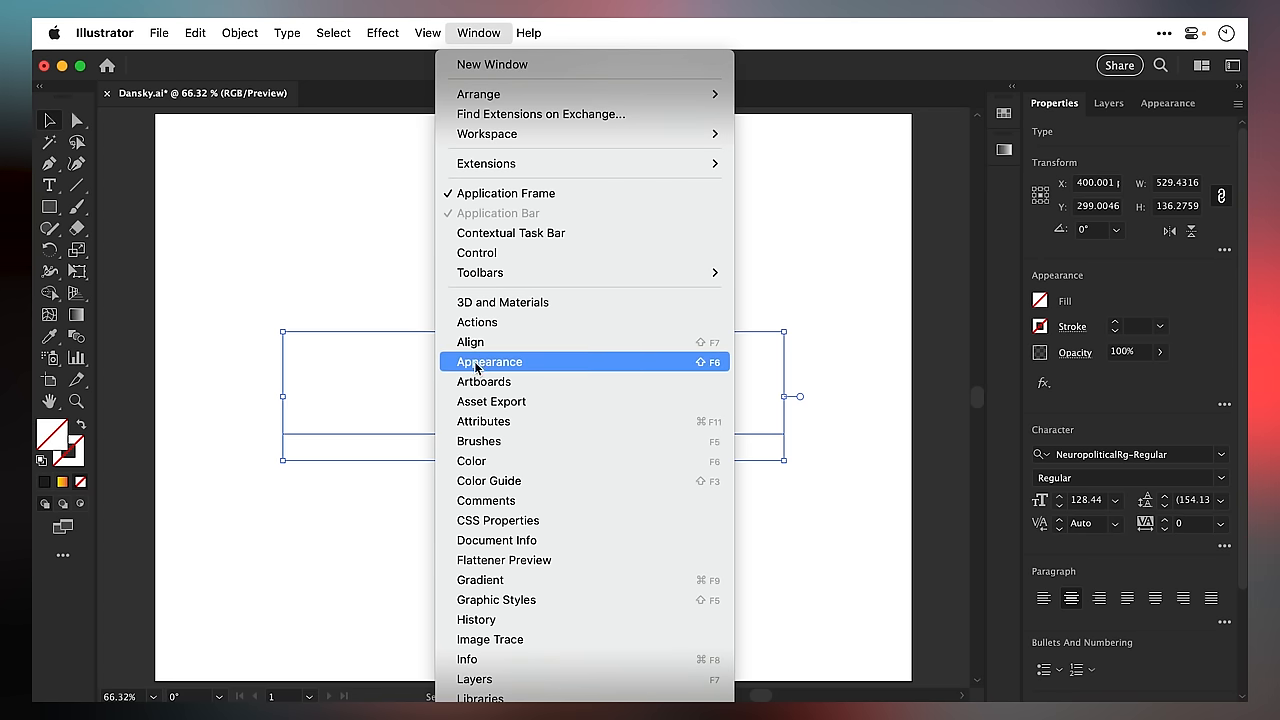
pyautogui.click(489, 361)
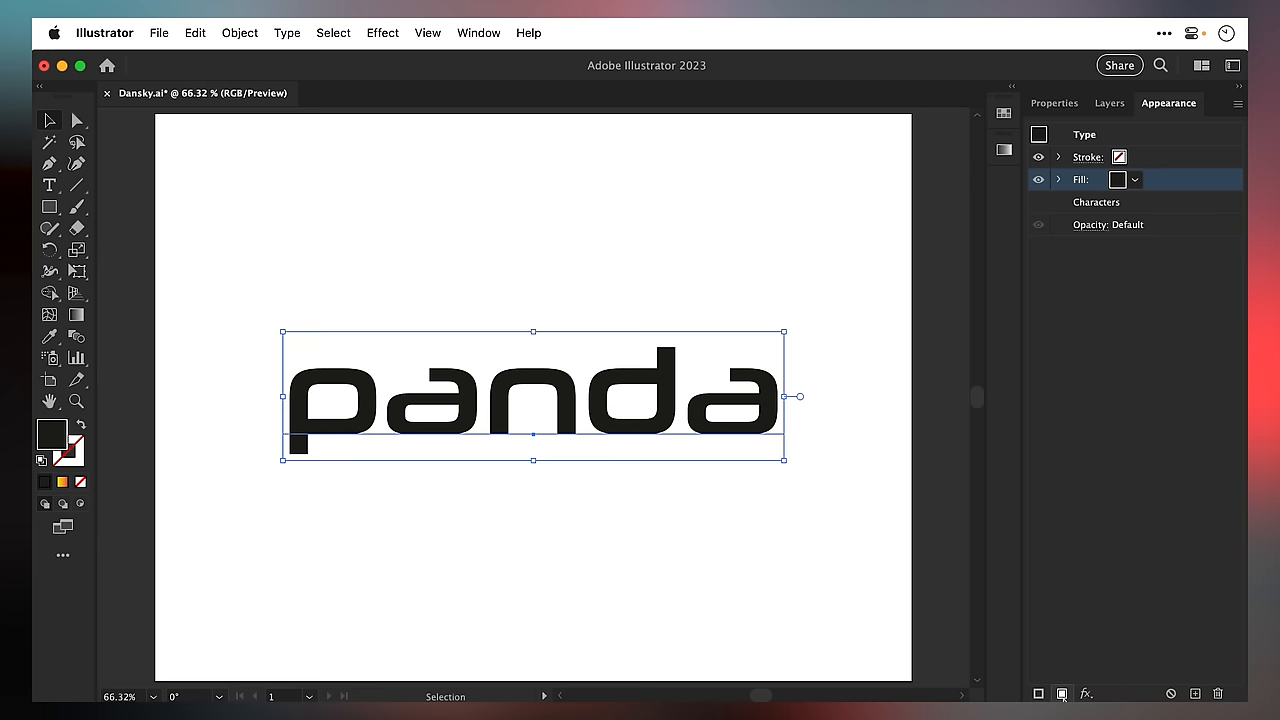
pyautogui.click(1135, 180)
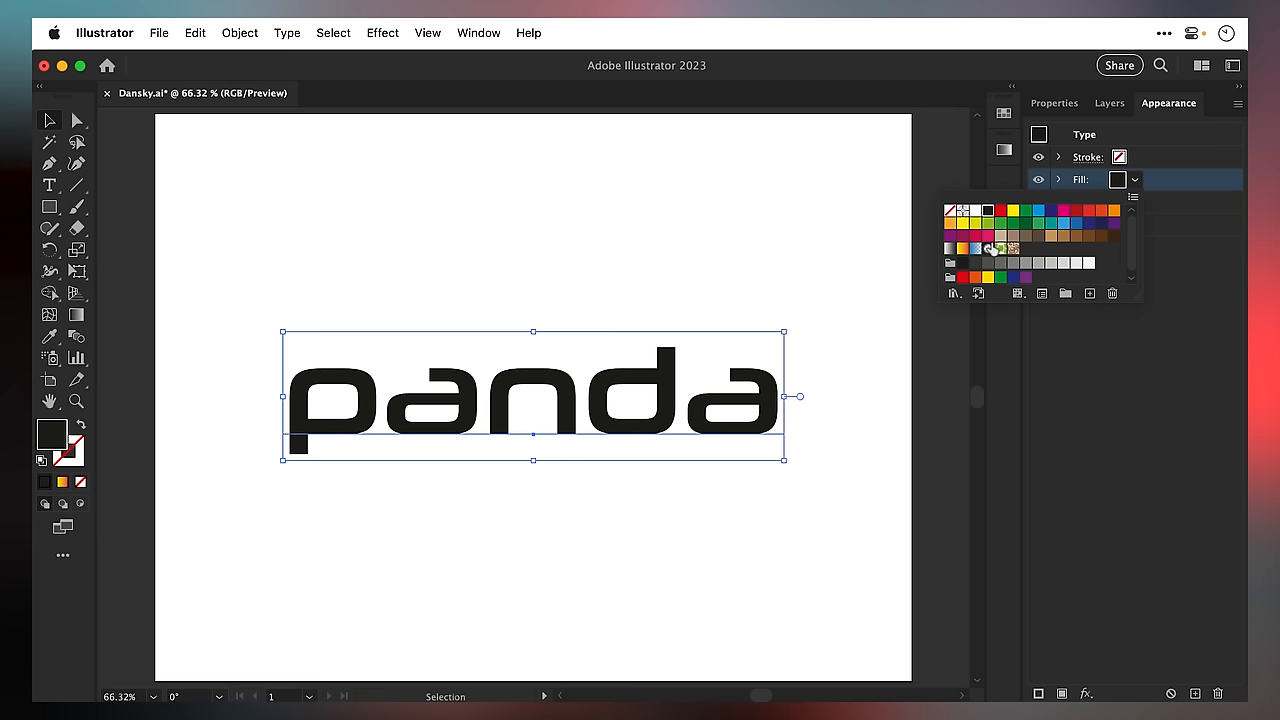
pyautogui.click(951, 248)
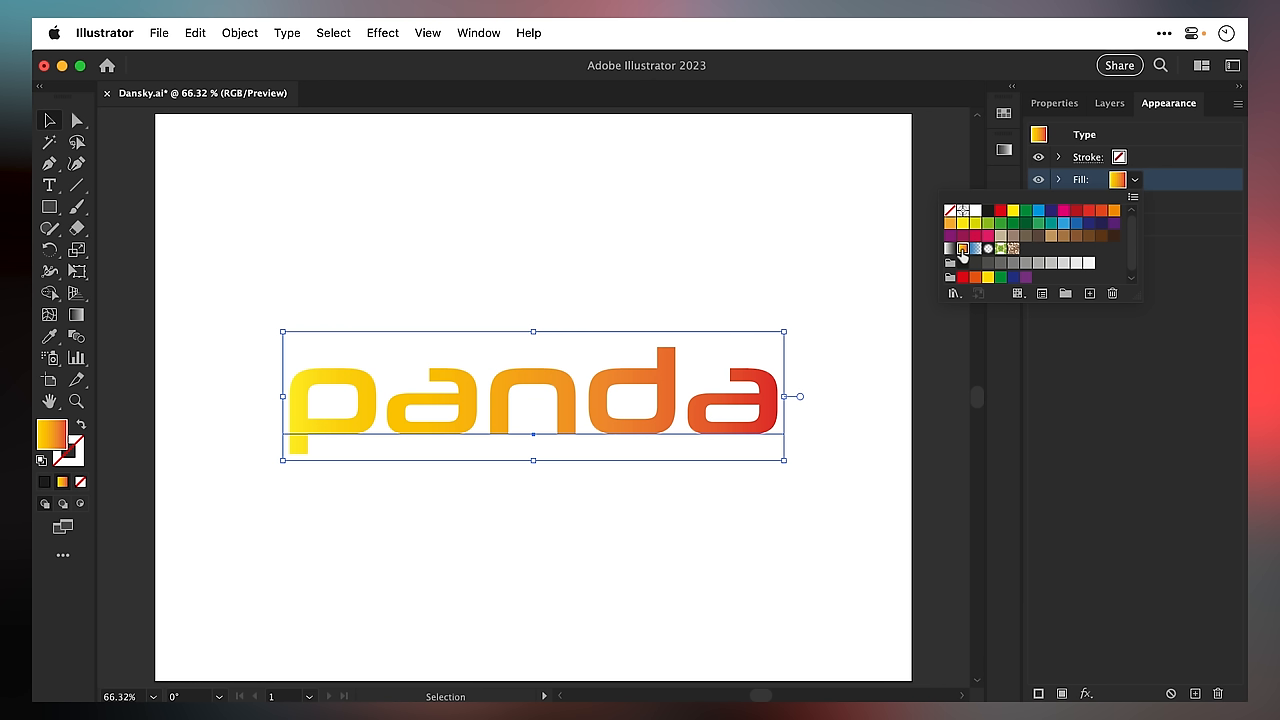
# - Open the Gradient panel and recolour the panda gradient stops to green and blue
pyautogui.click(1003, 150)
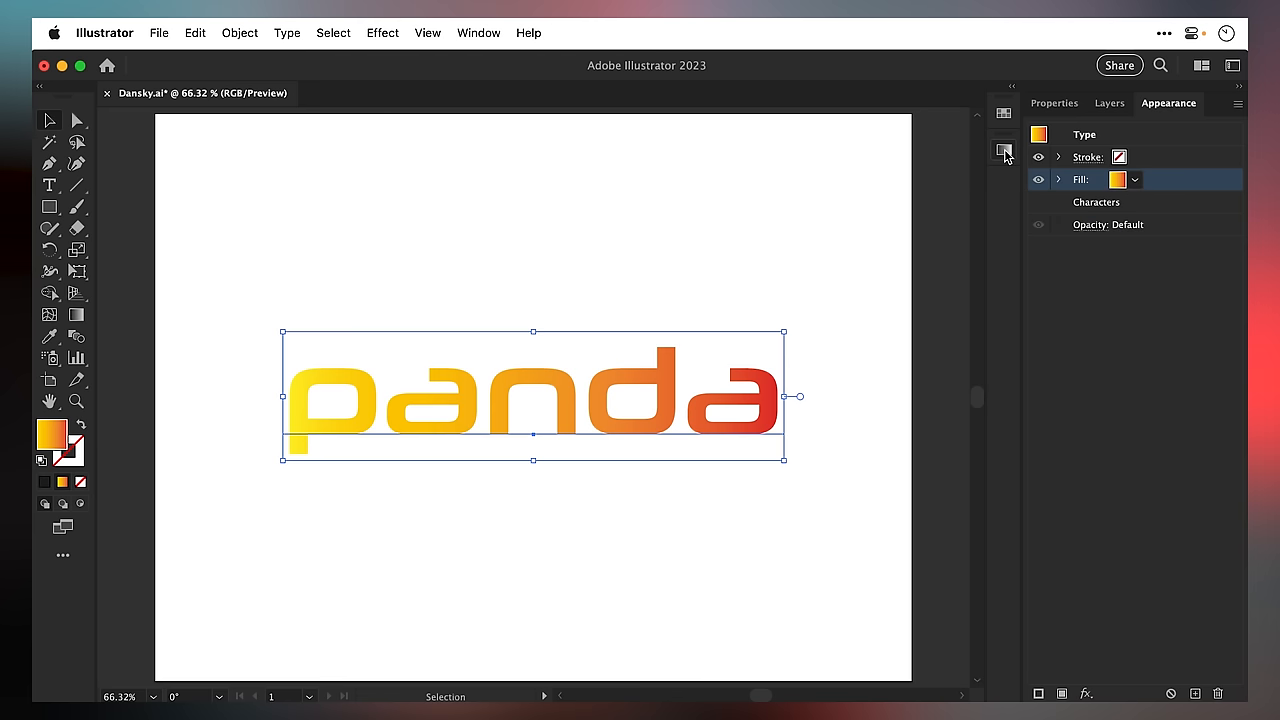
pyautogui.click(1004, 149)
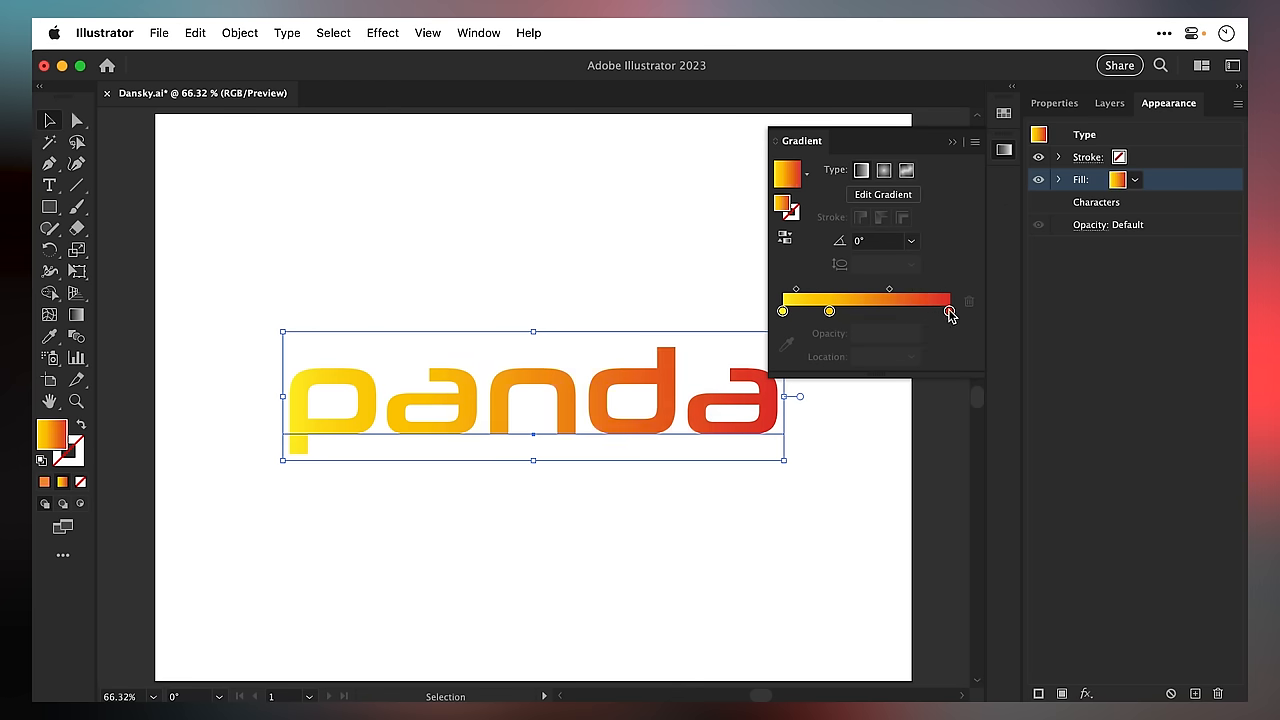
pyautogui.doubleClick(950, 311)
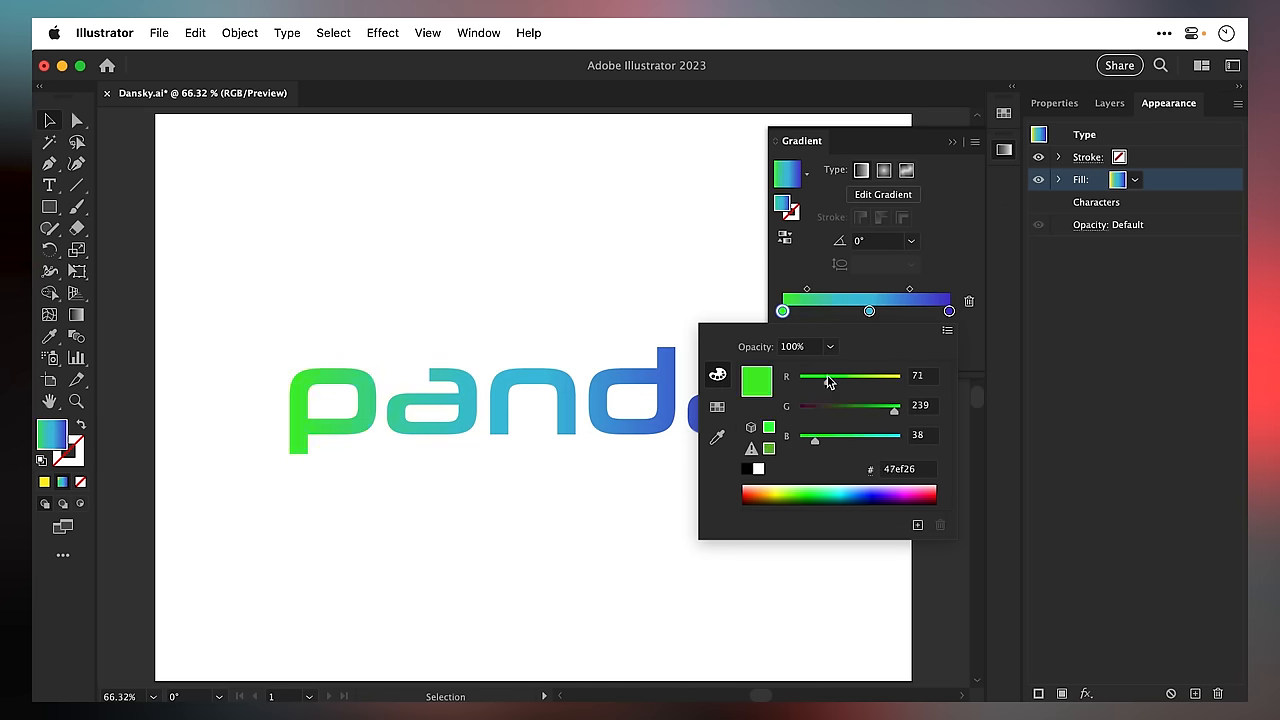